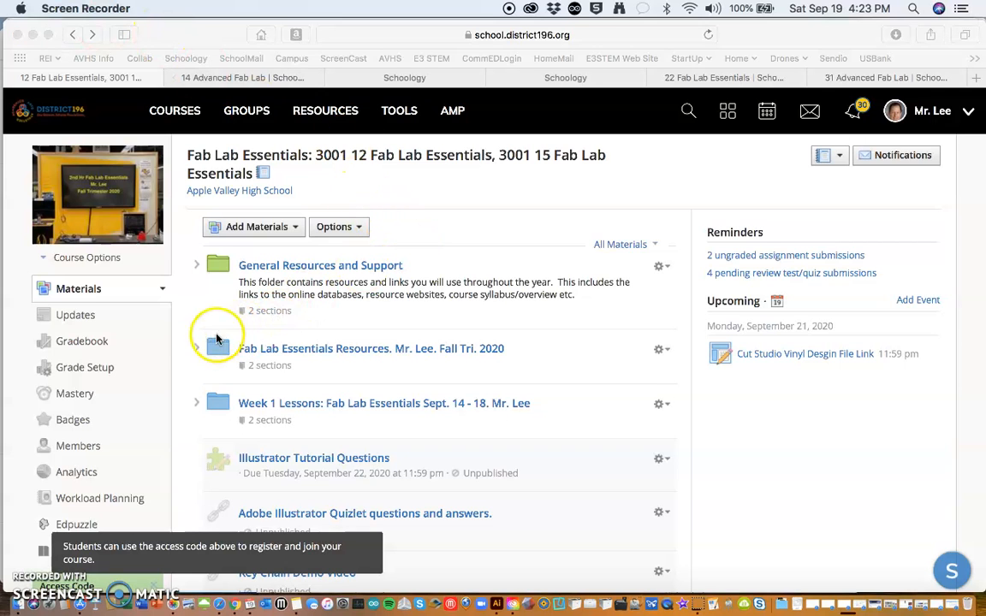
Download and open the Roland_VersaWorks.ai attachment from the Fab Lab Essentials Resources folder
click(197, 350)
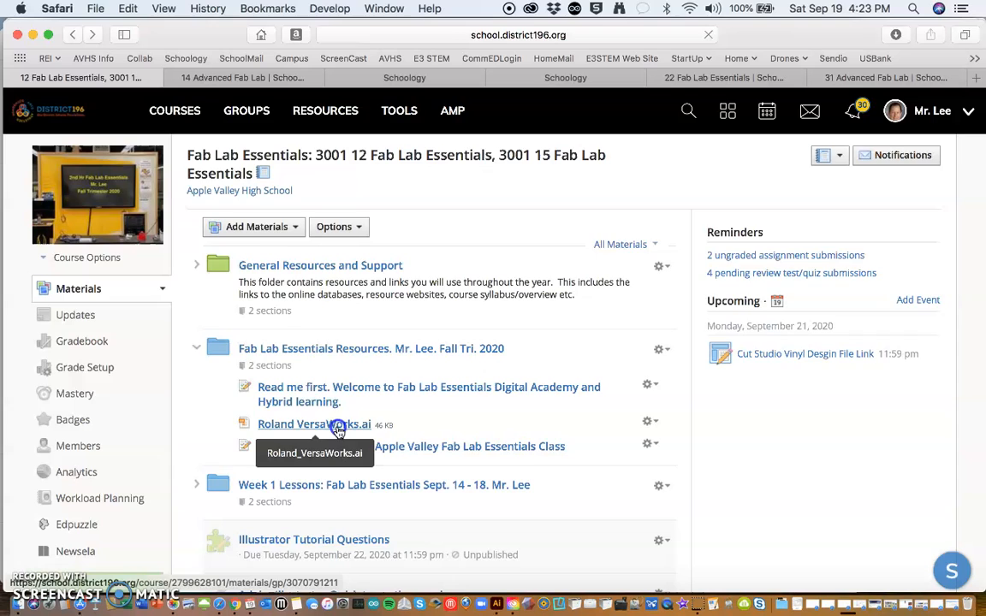
click(315, 425)
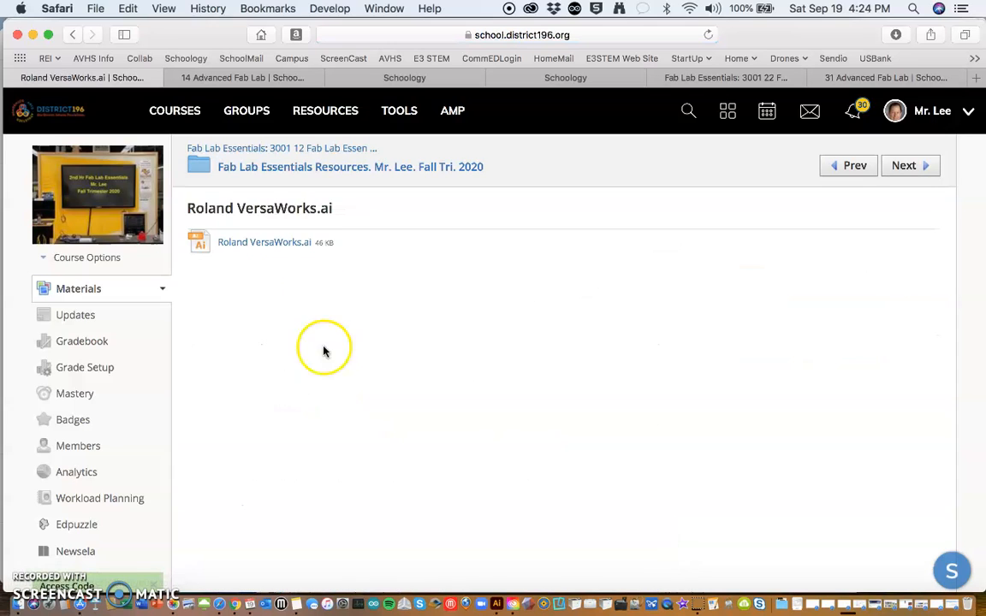
mouse_move(264, 244)
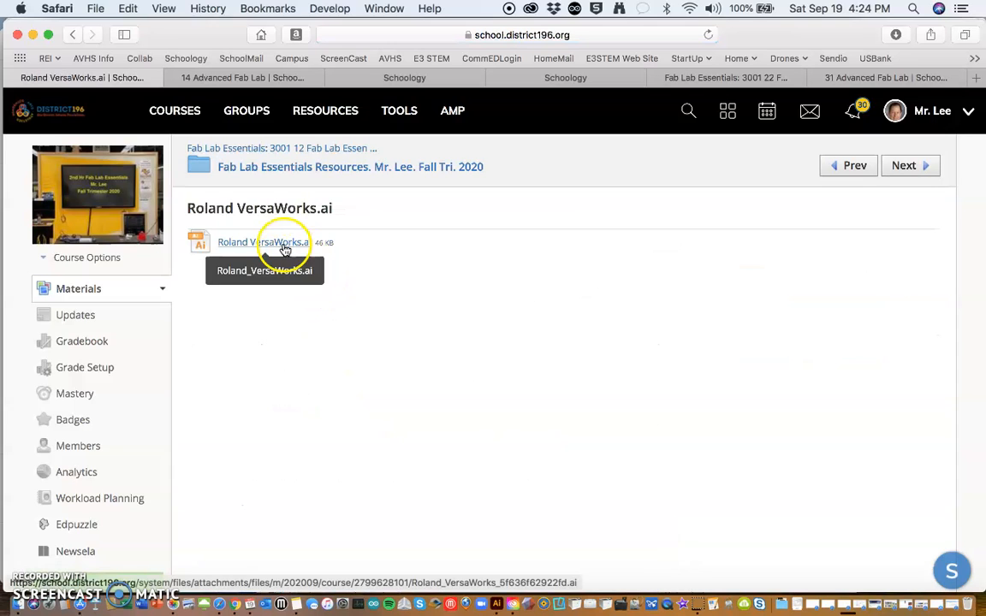
click(263, 243)
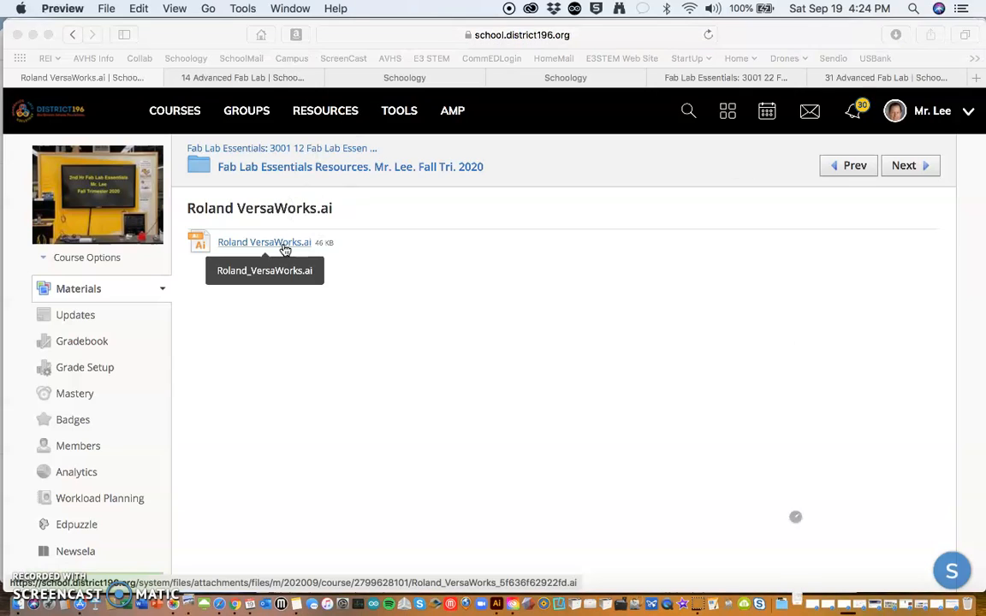
click(263, 243)
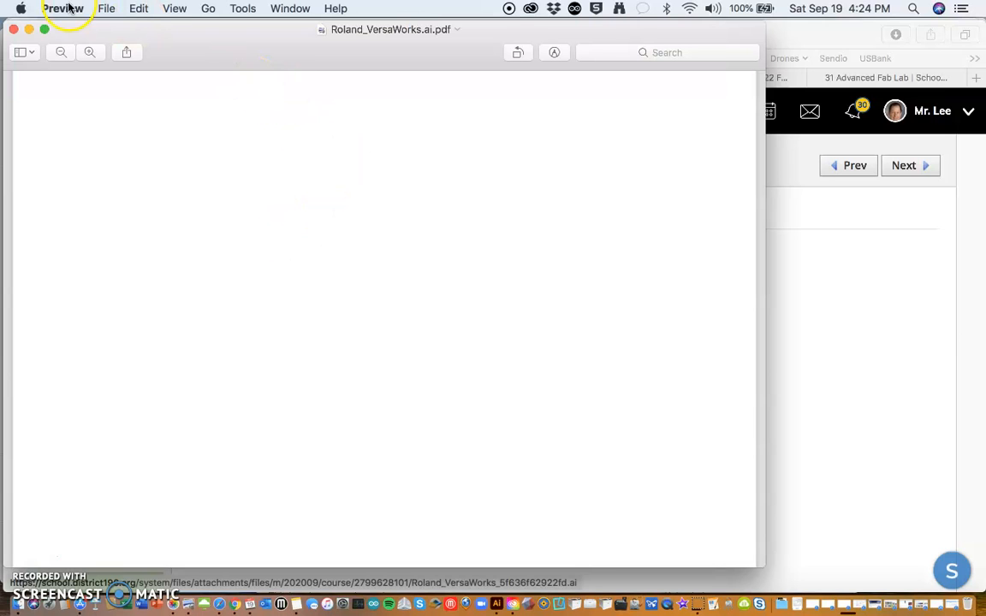
Quit Preview to return to the Finder Applications window
click(61, 9)
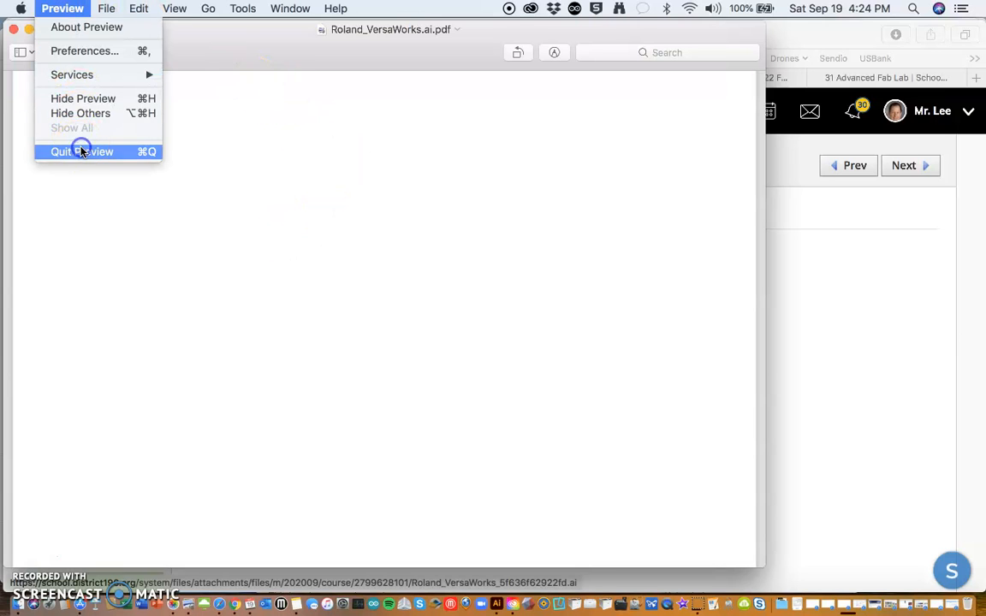
click(82, 150)
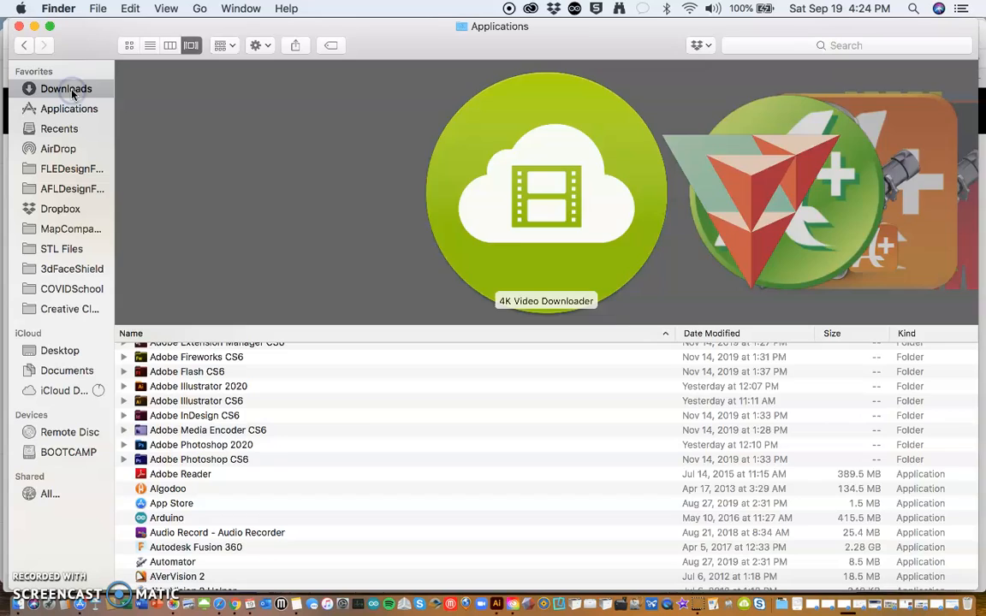
Rename Roland_VersaWorks.ai.ps in Downloads to end in .ai and keep that extension
click(65, 89)
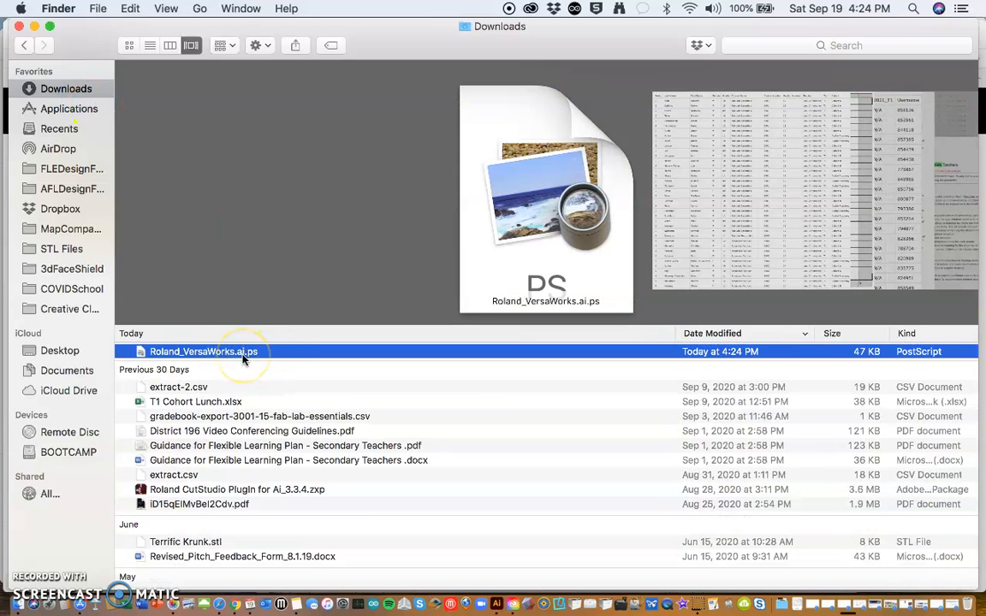
click(202, 351)
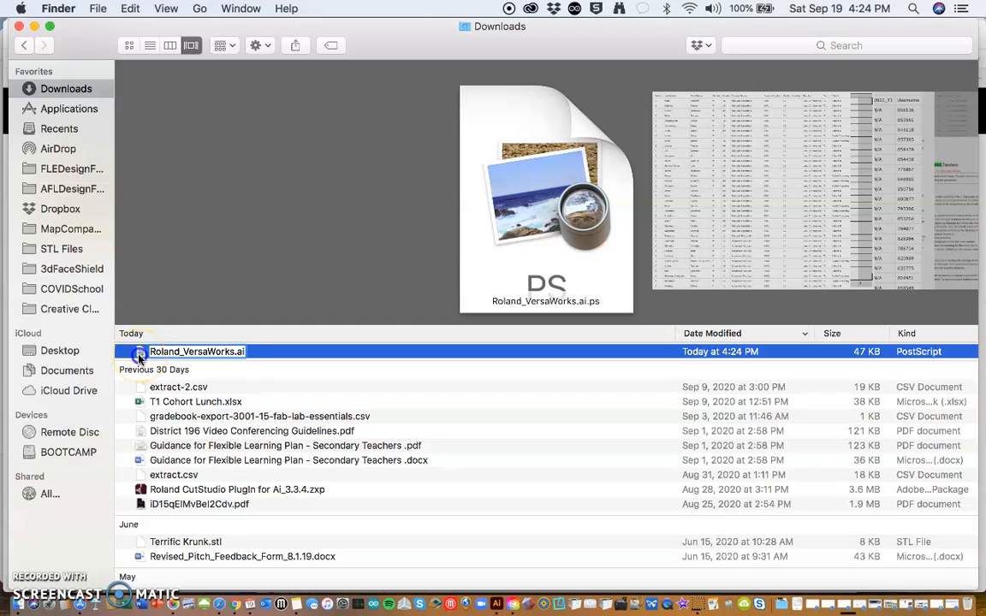
key(Return)
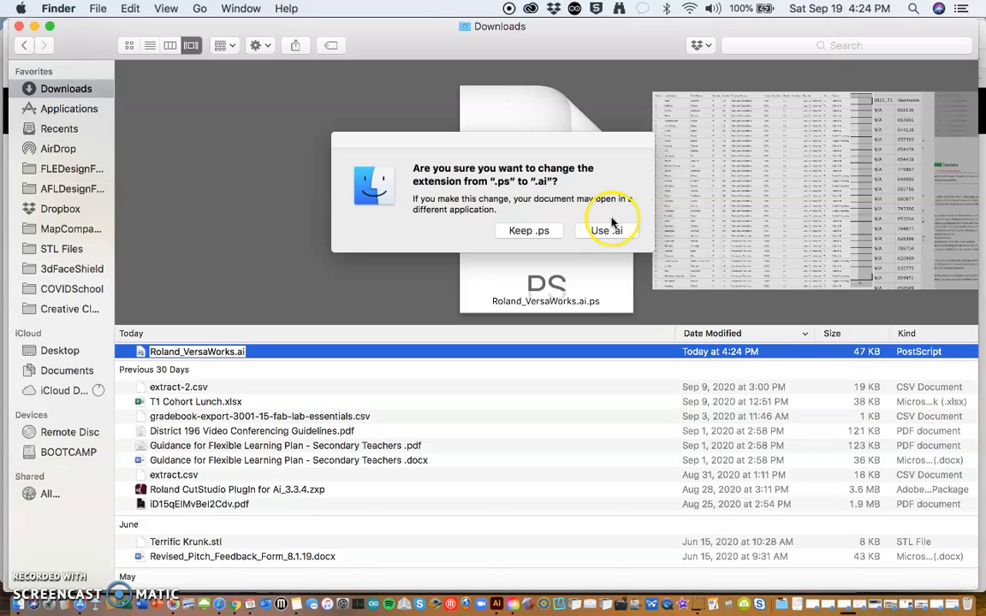
click(607, 229)
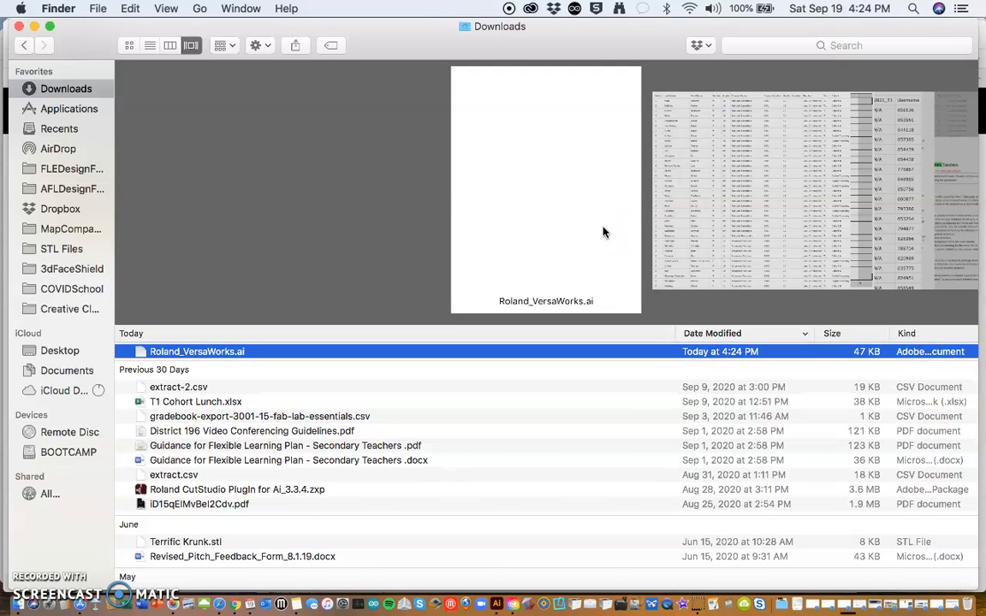
mouse_move(400, 336)
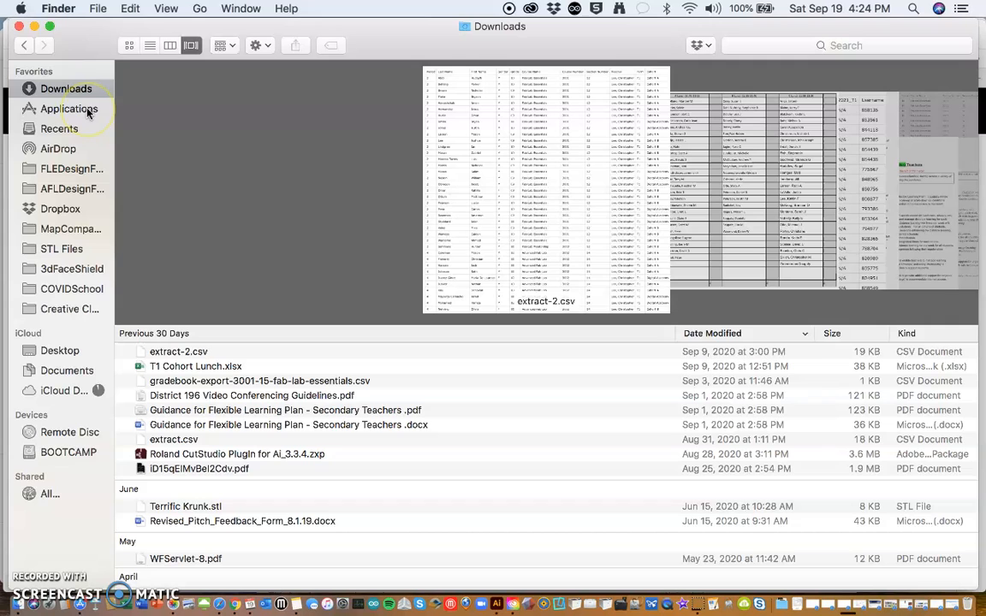
Navigate into Applications > Adobe Illustrator 2020 > Presets
click(68, 110)
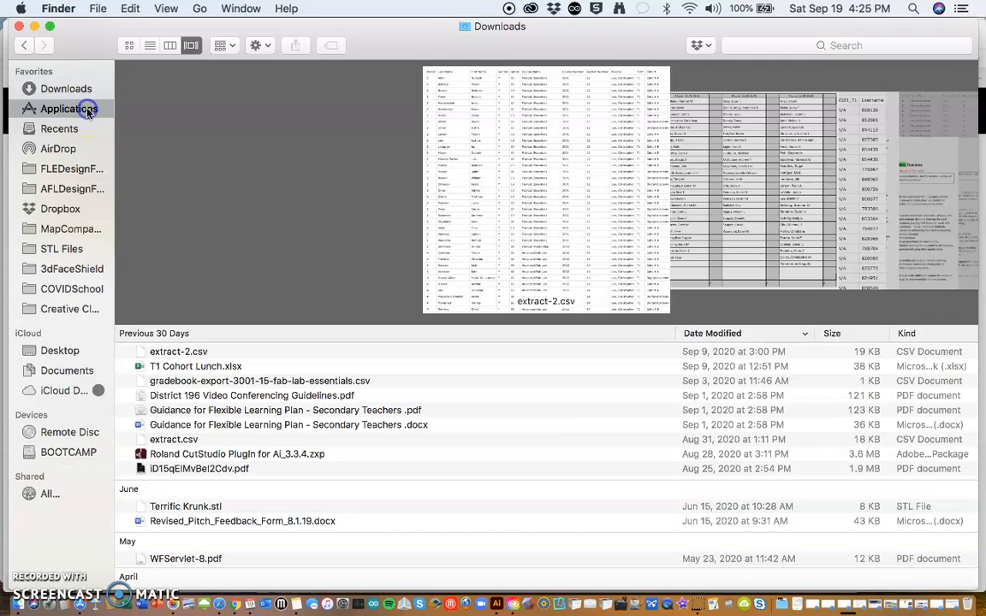
click(68, 109)
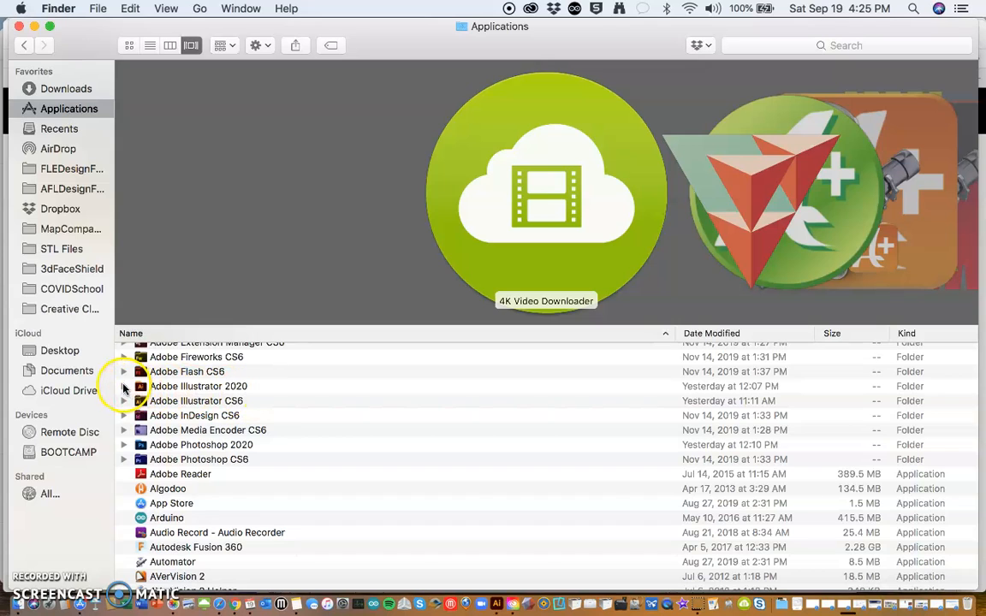
click(124, 387)
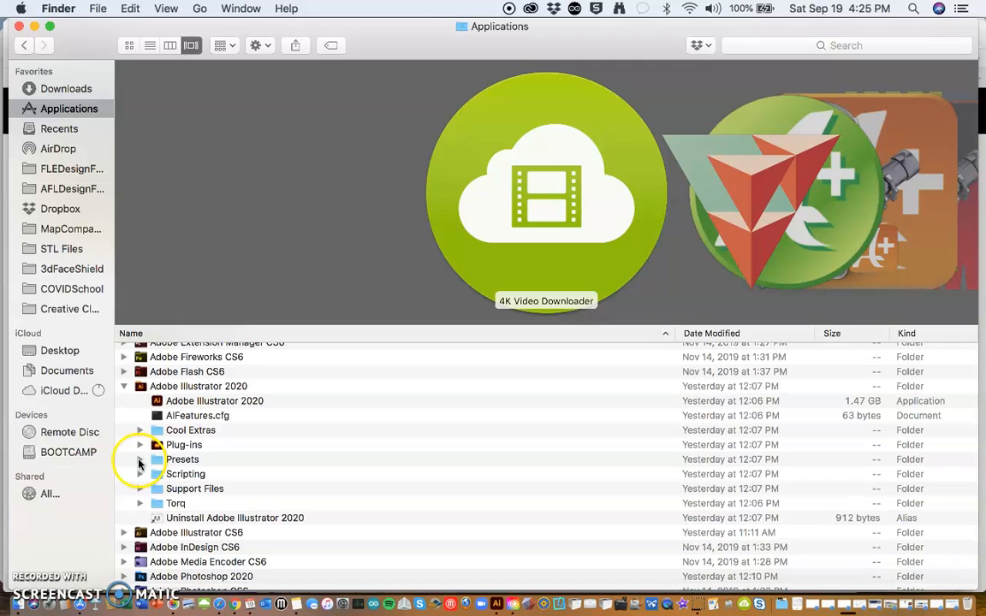
click(140, 458)
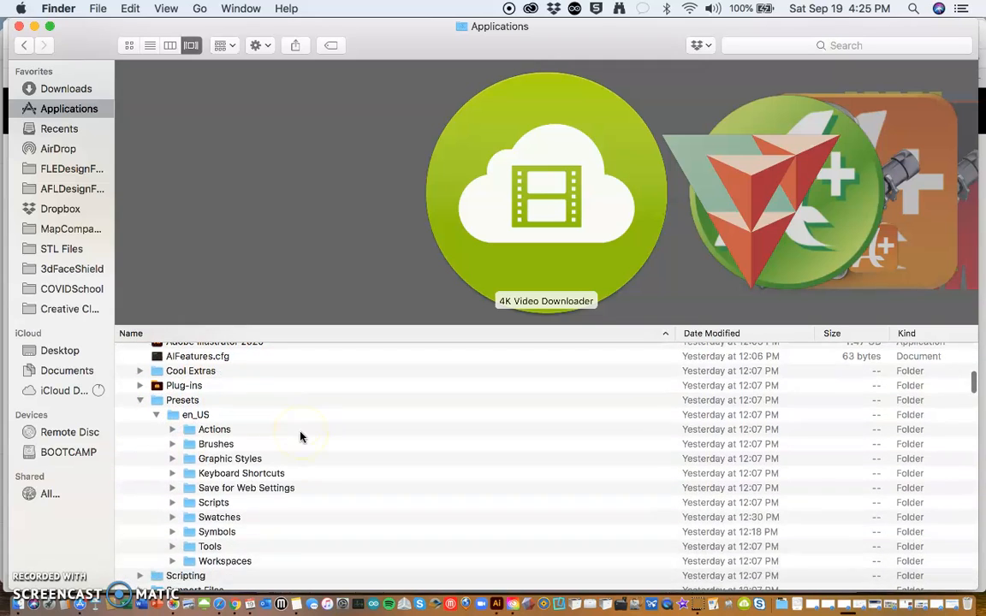
Open the en_US Swatches folder and show its libraries as a plain list
click(173, 486)
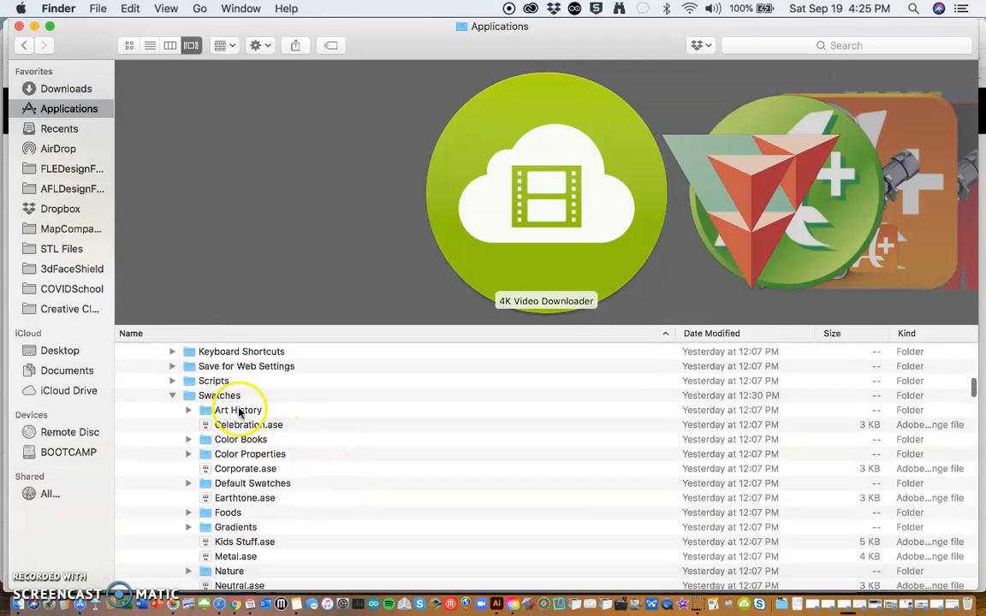
click(219, 394)
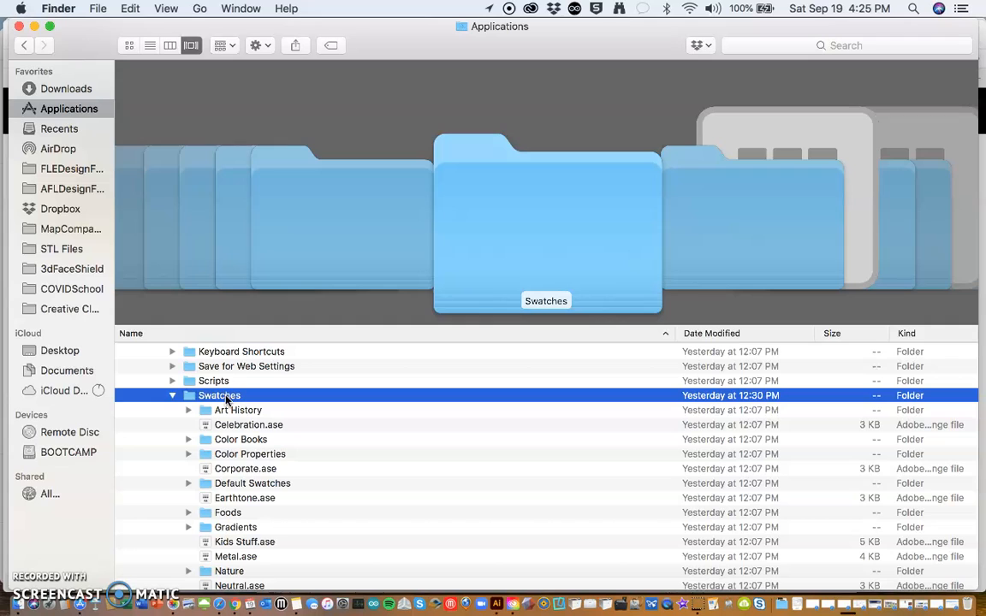
double_click(219, 394)
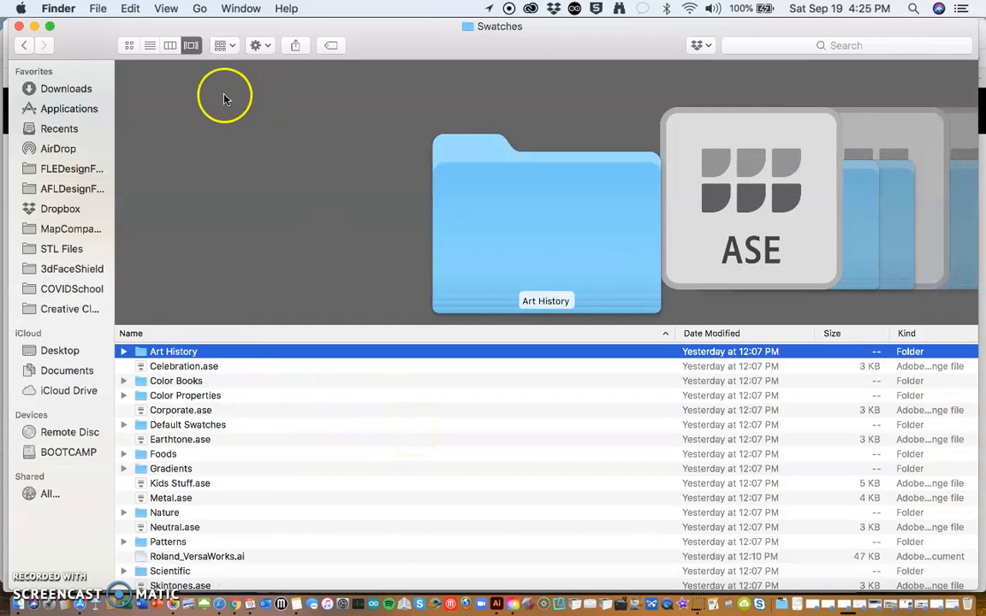
click(151, 44)
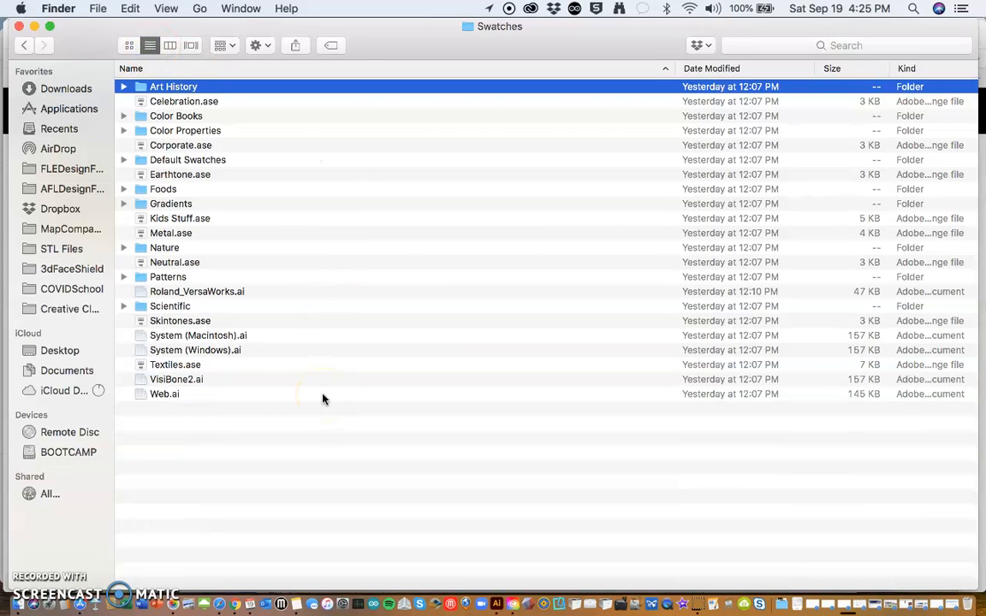
mouse_move(786, 405)
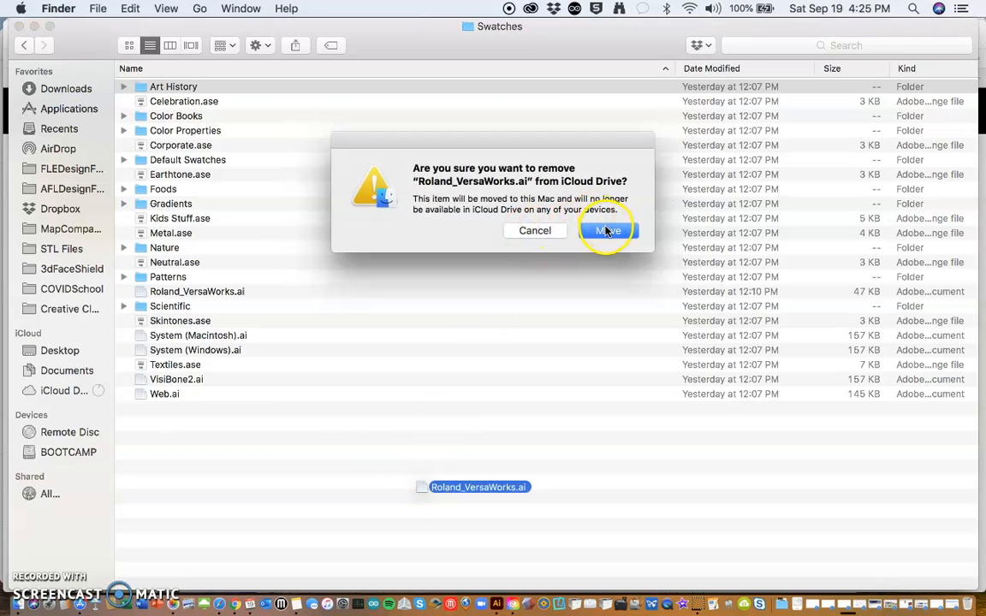
Replace the older Roland_VersaWorks.ai in Swatches, authorising with the administrator password
click(608, 230)
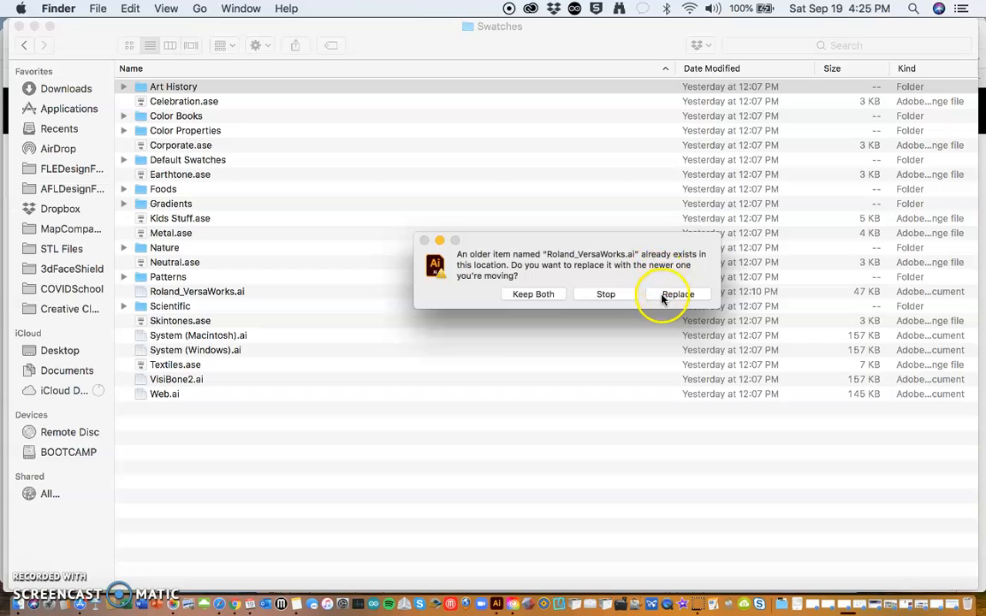
click(674, 295)
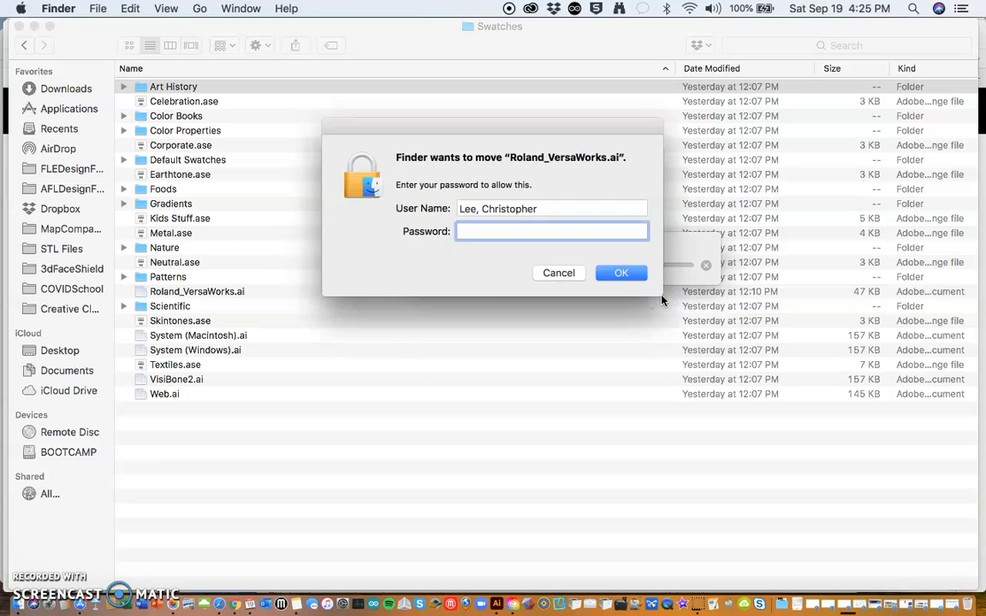
text(•)
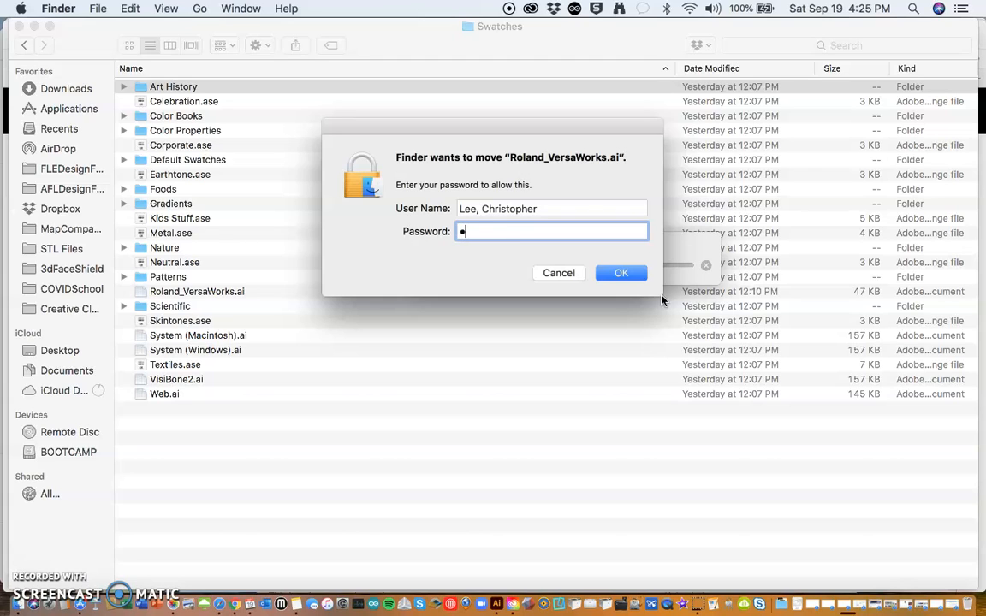
text(password)
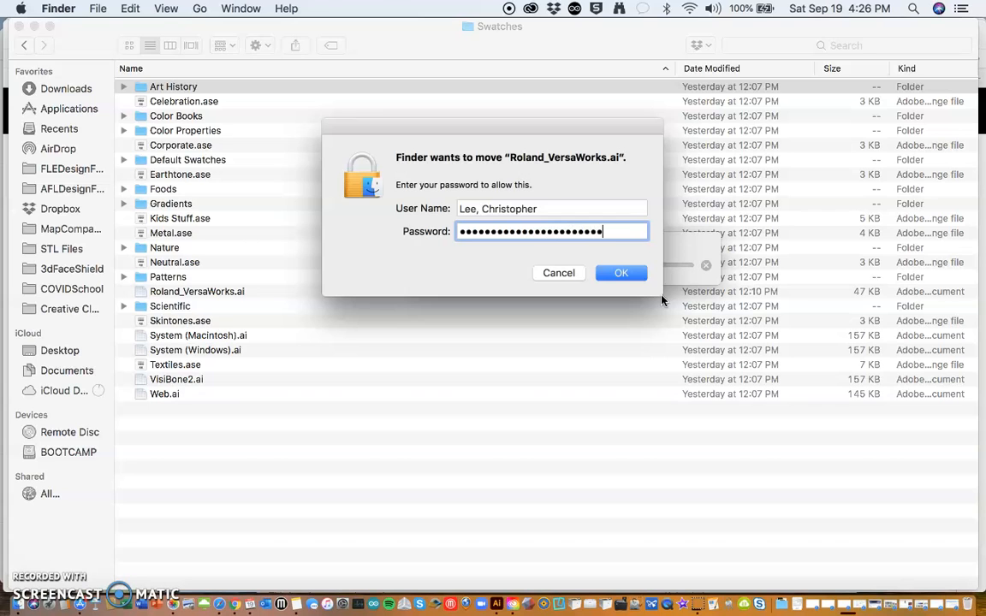
click(621, 273)
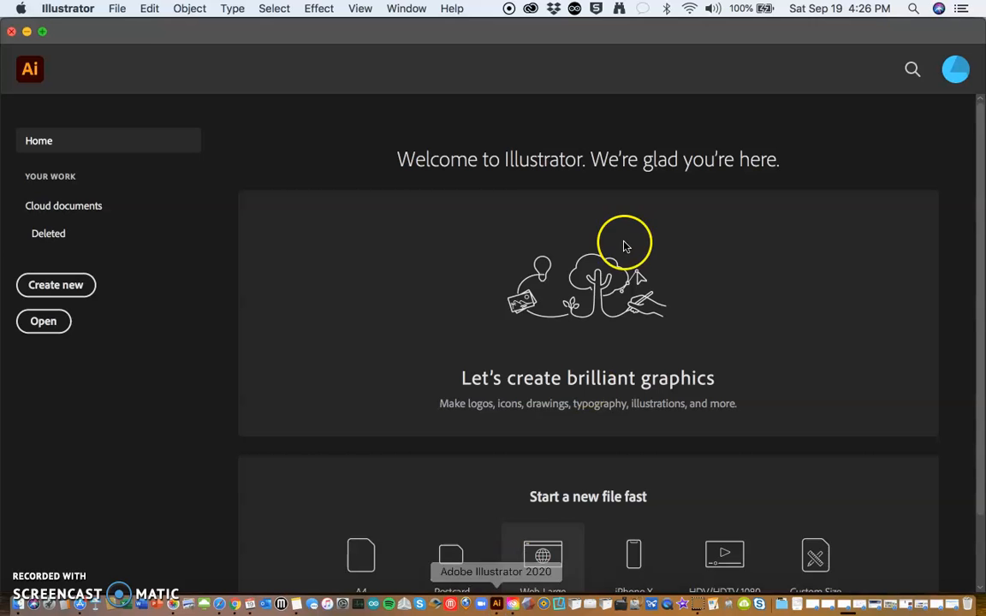
Start a new Illustrator document from File > New with the 10 x 10 in custom preset
click(117, 9)
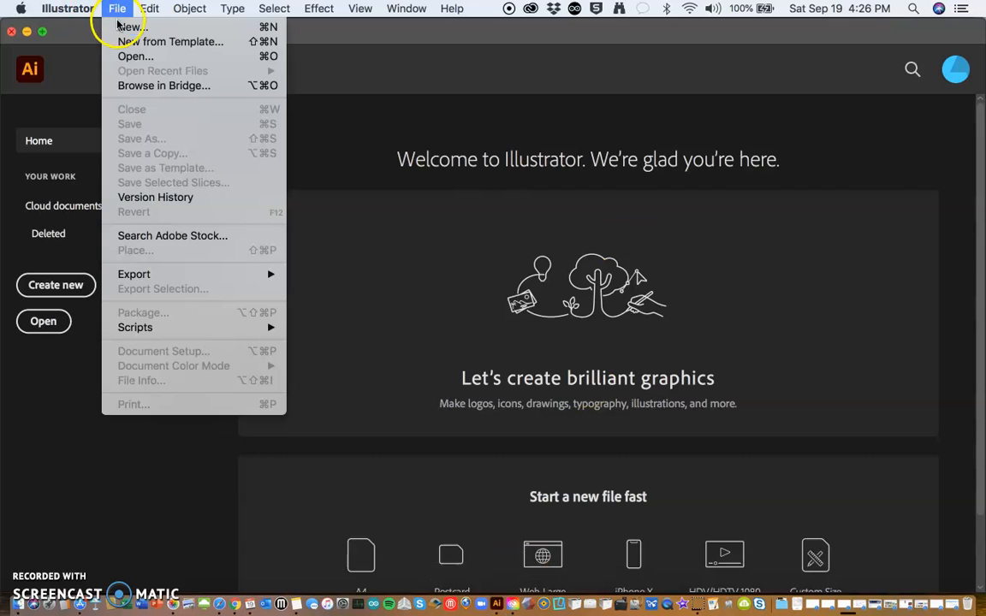
click(130, 27)
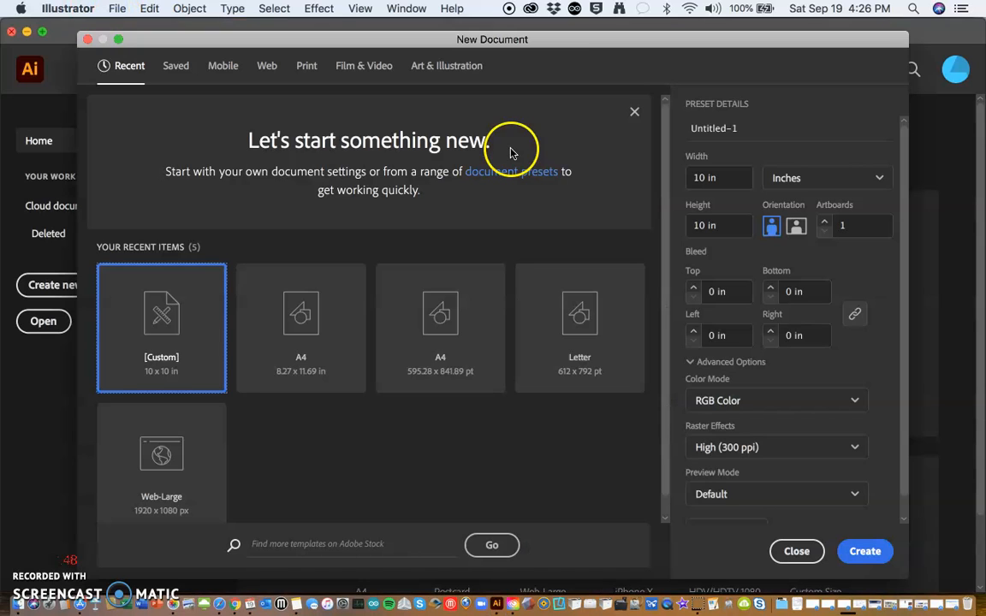
mouse_move(809, 283)
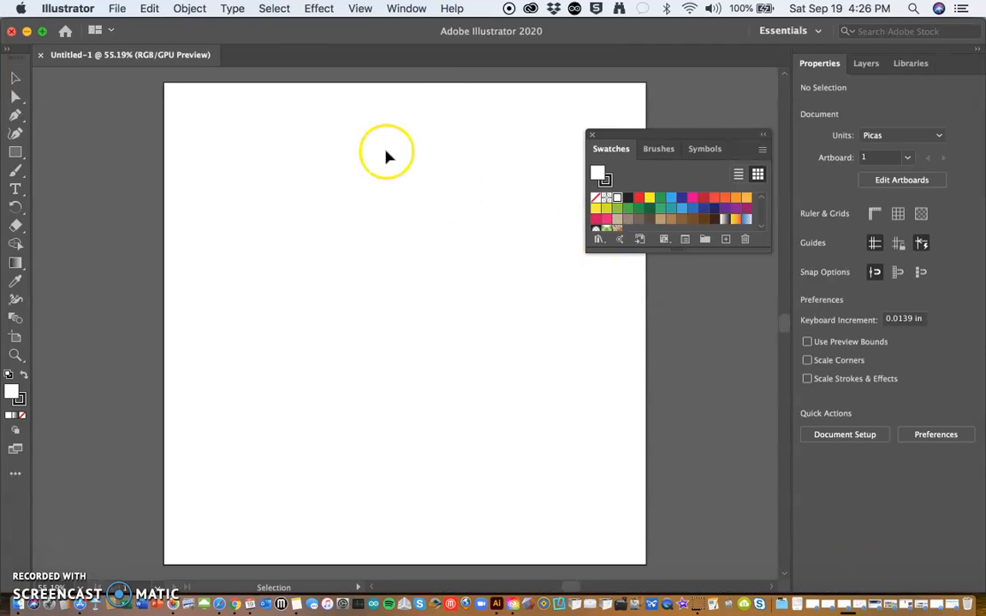
mouse_move(692, 111)
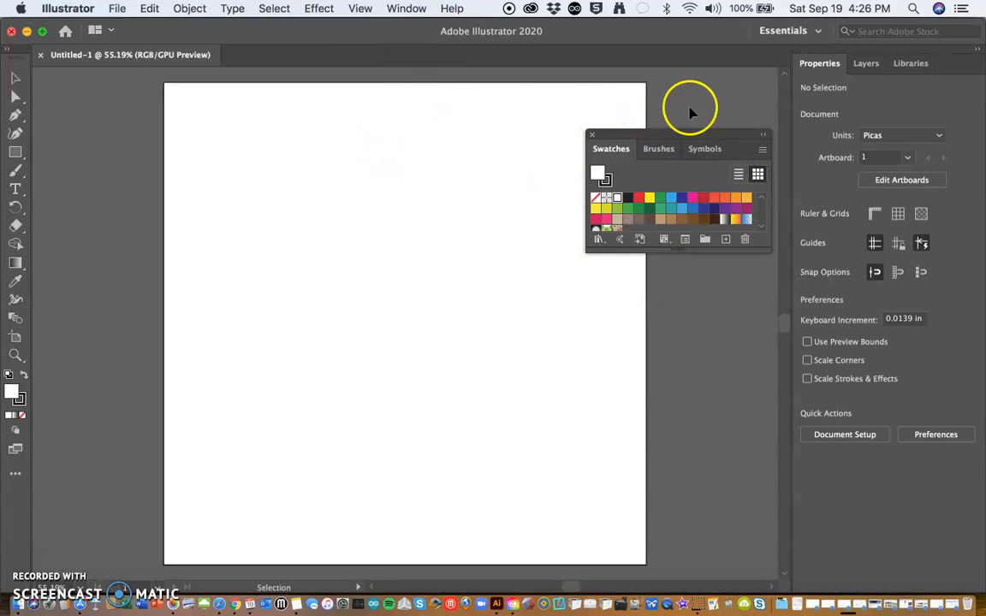
Choose Other Library from the Swatches panel's Swatch Libraries menu
click(408, 7)
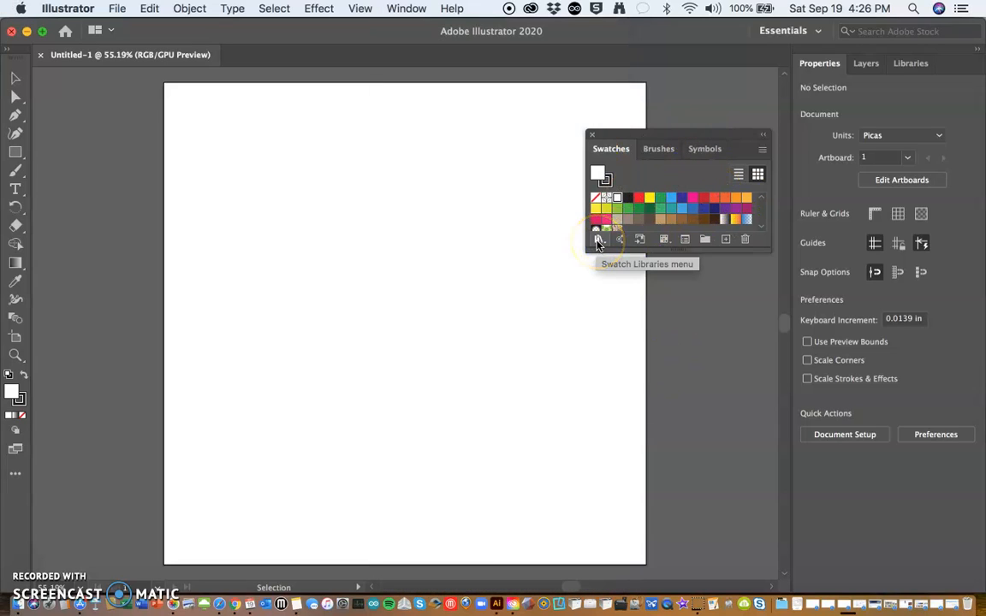
click(596, 240)
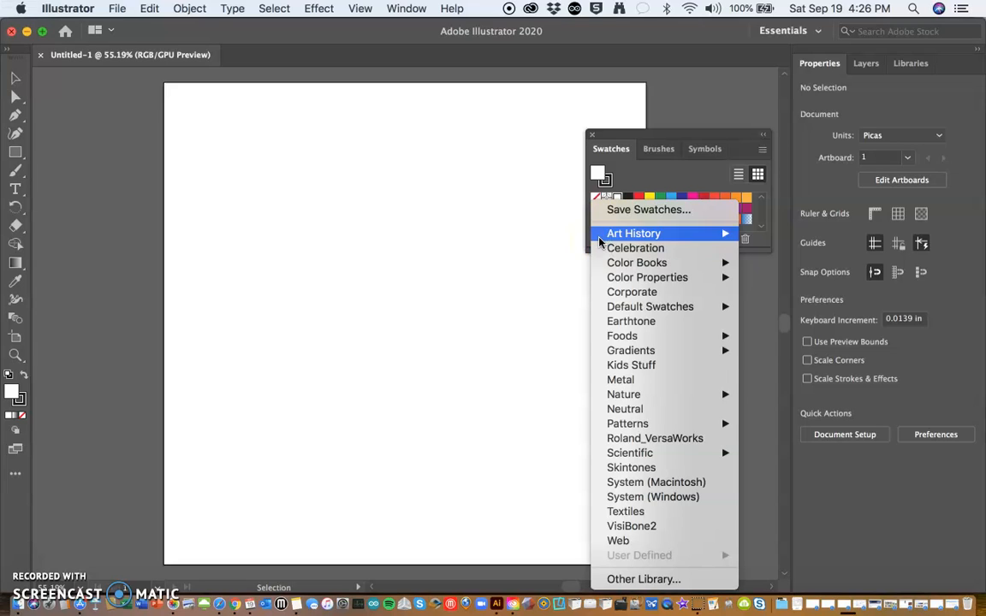
mouse_move(644, 578)
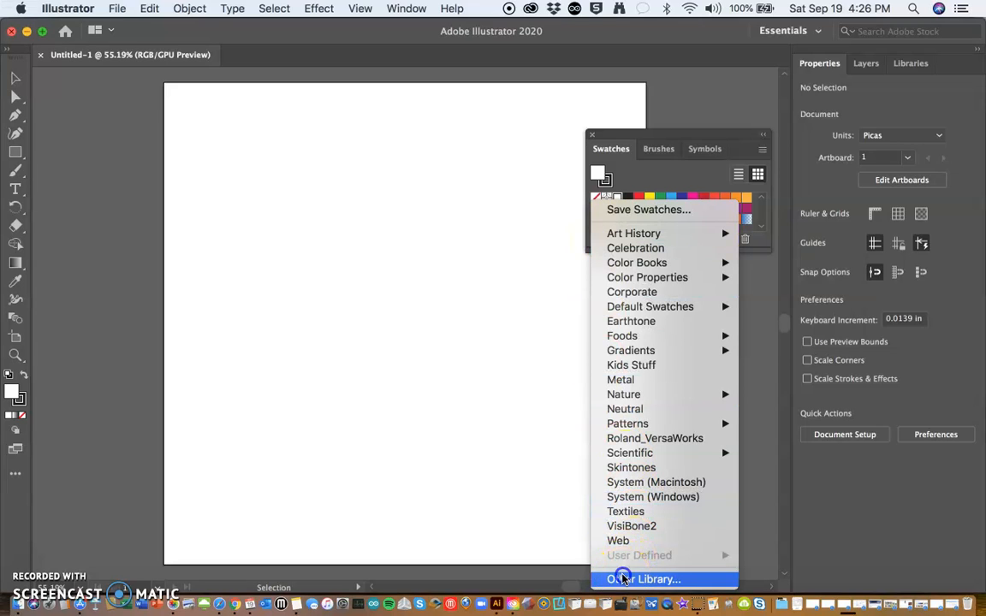
click(644, 579)
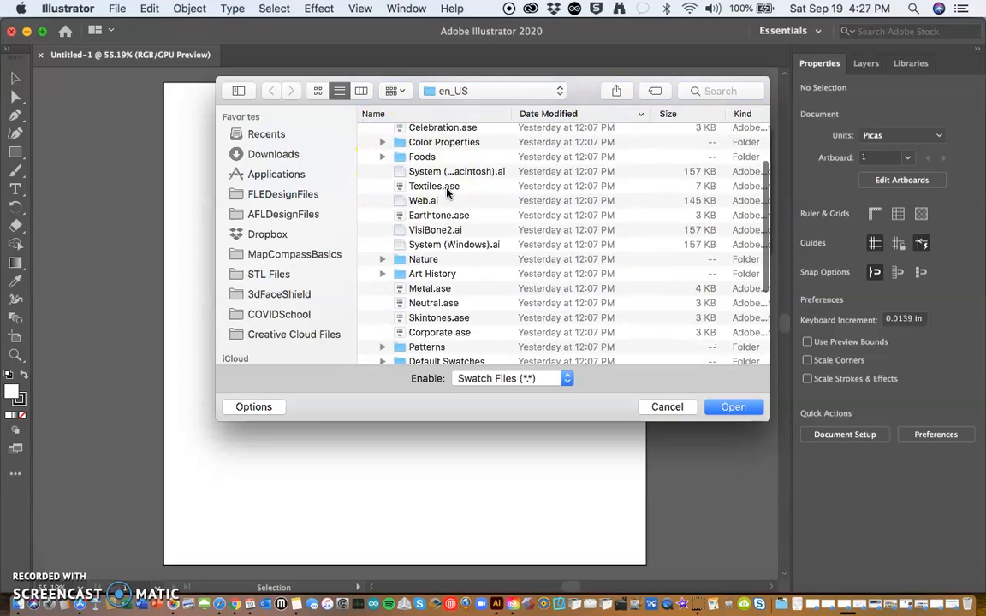
Load Roland_VersaWorks.ai from the Swatches presets folder as a swatch library panel
scroll(down, 3)
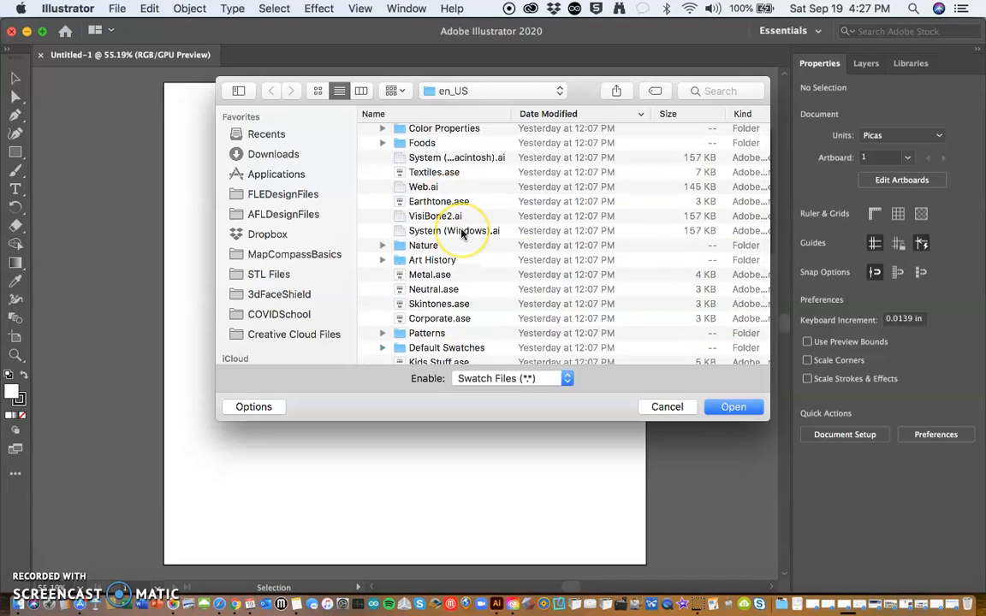
scroll(down, 3)
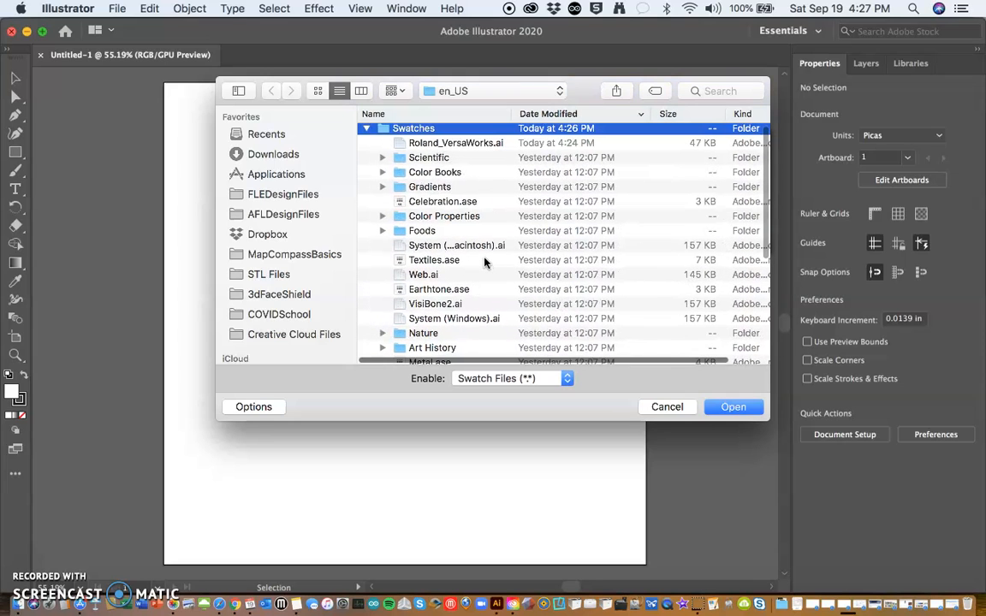
click(428, 158)
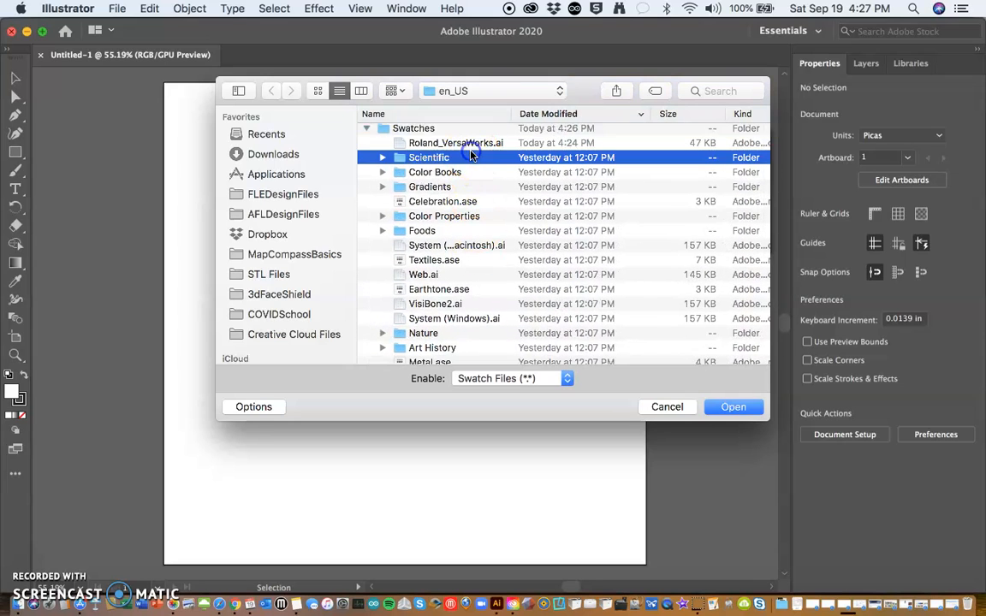
click(455, 144)
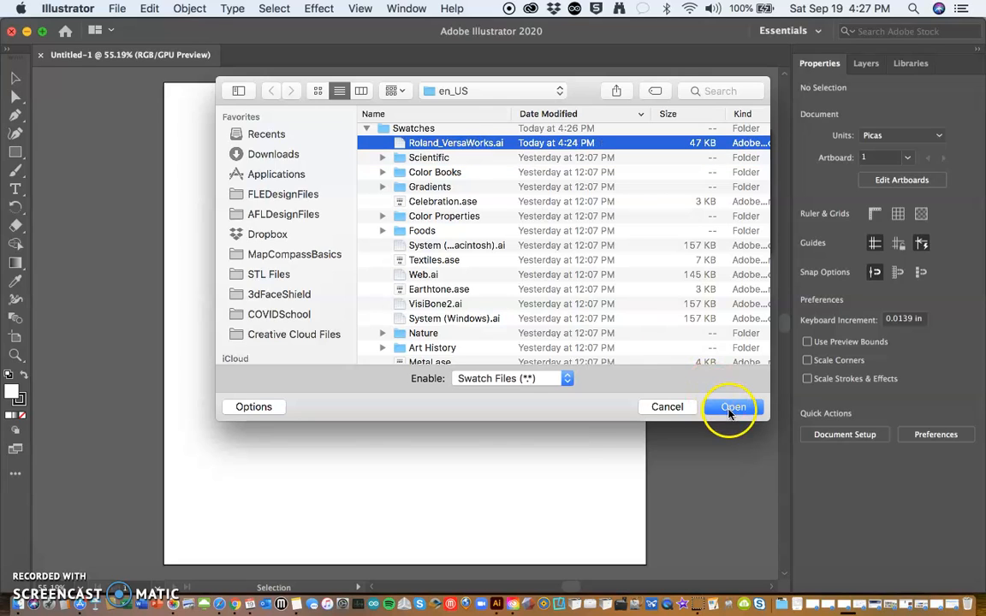
click(733, 407)
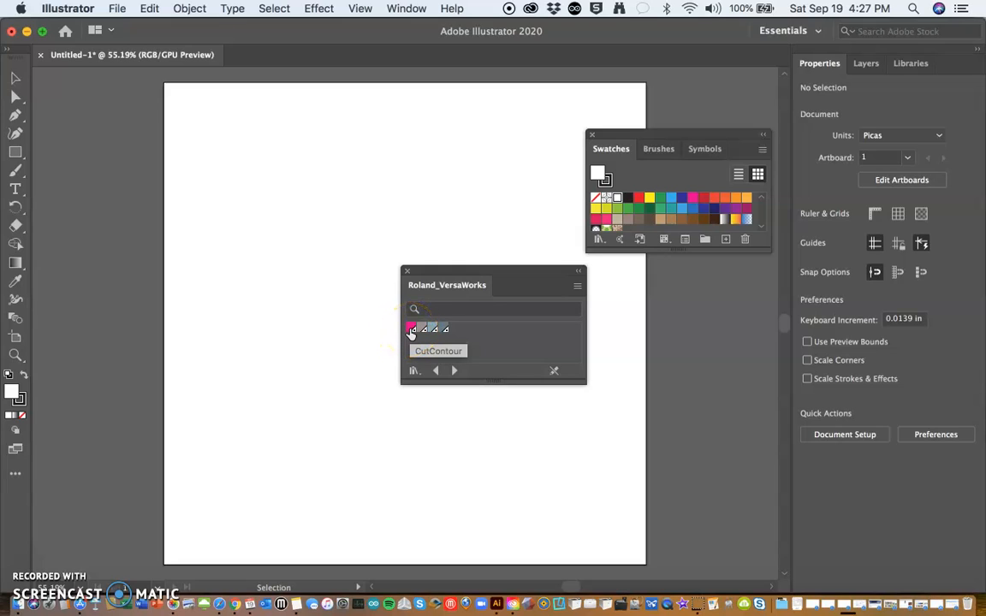
Apply the CutContour then RDG WHITE swatches so both join the document's swatches
click(411, 328)
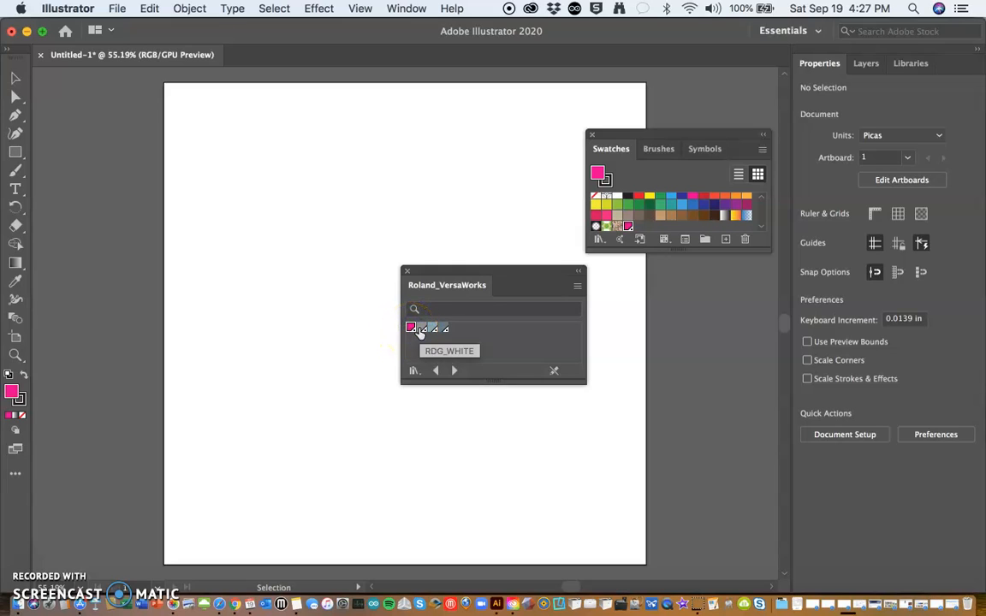
click(411, 329)
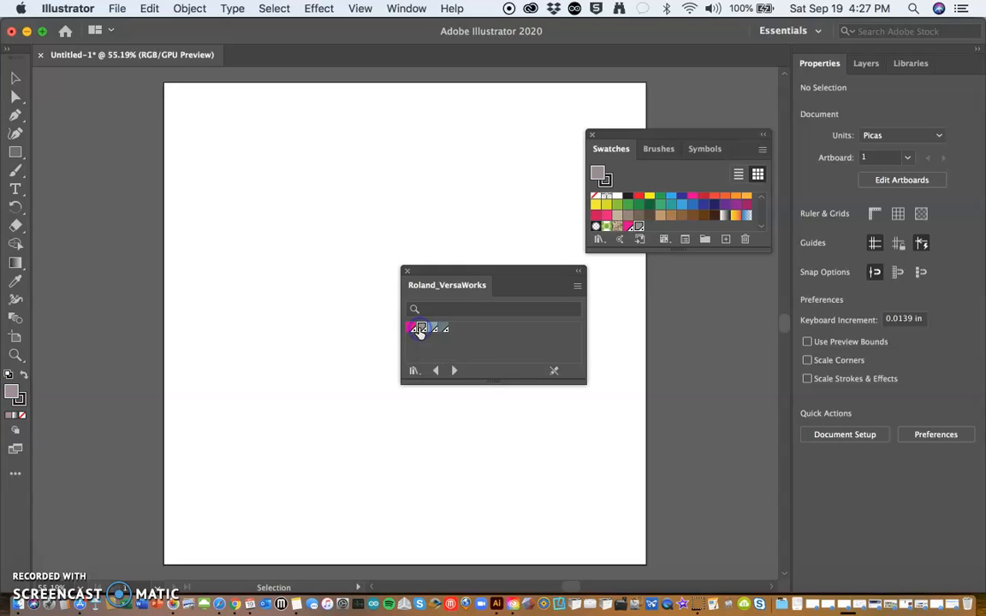
mouse_move(443, 274)
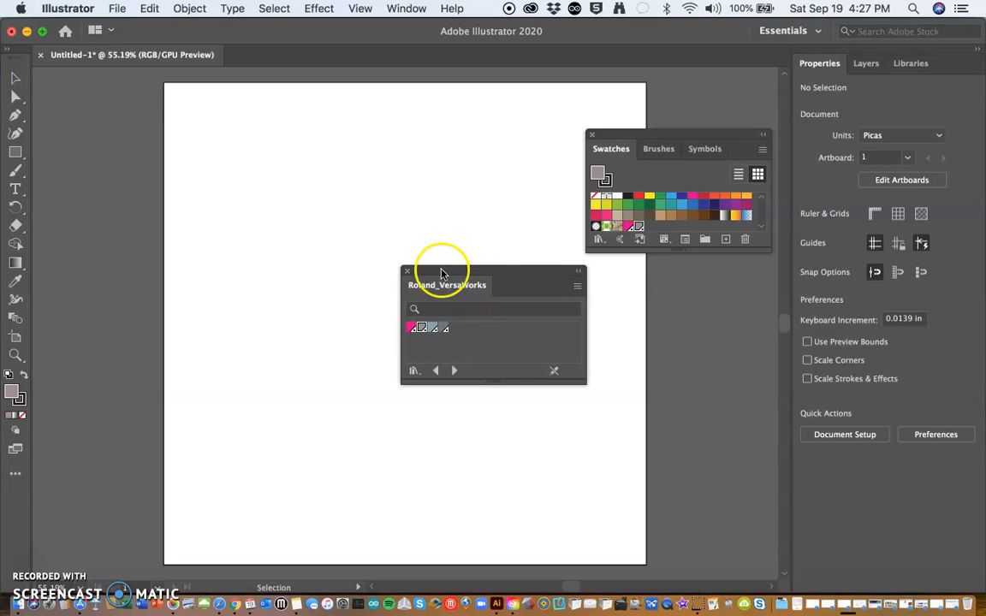